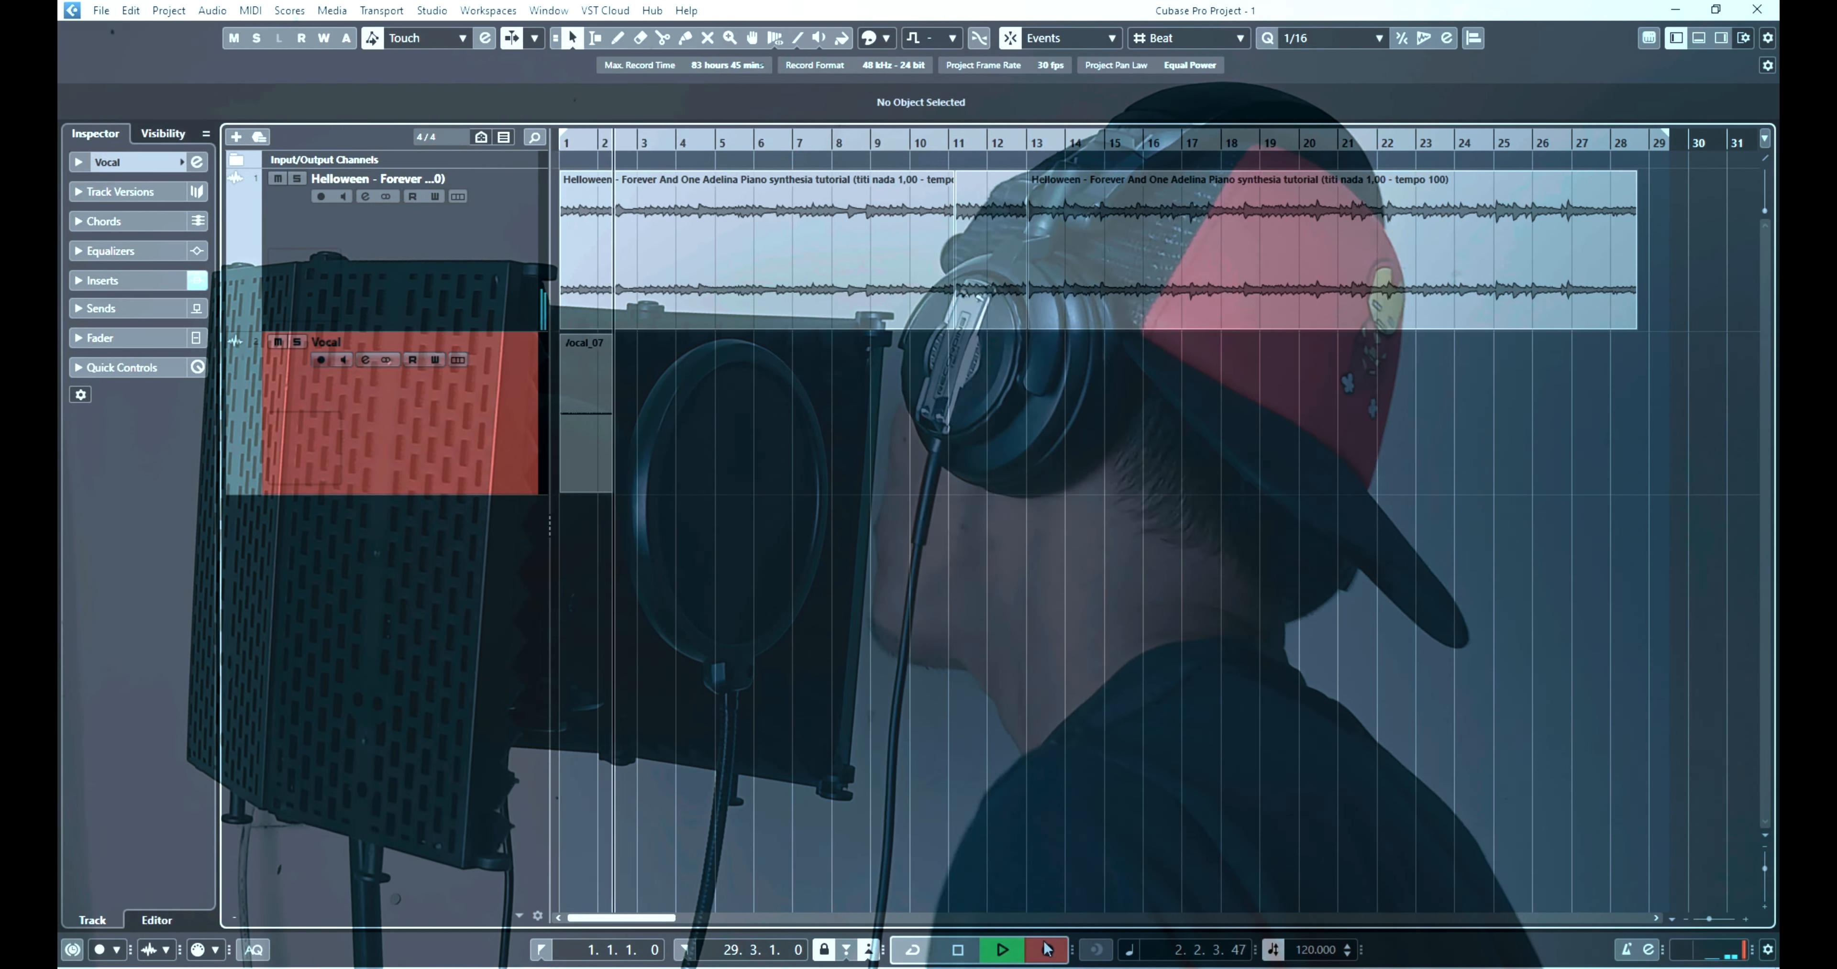
Start recording a vocal take on the Vocal track over the Helloween backing track.
{"action": "left_click", "coordinate": [1003, 962]}
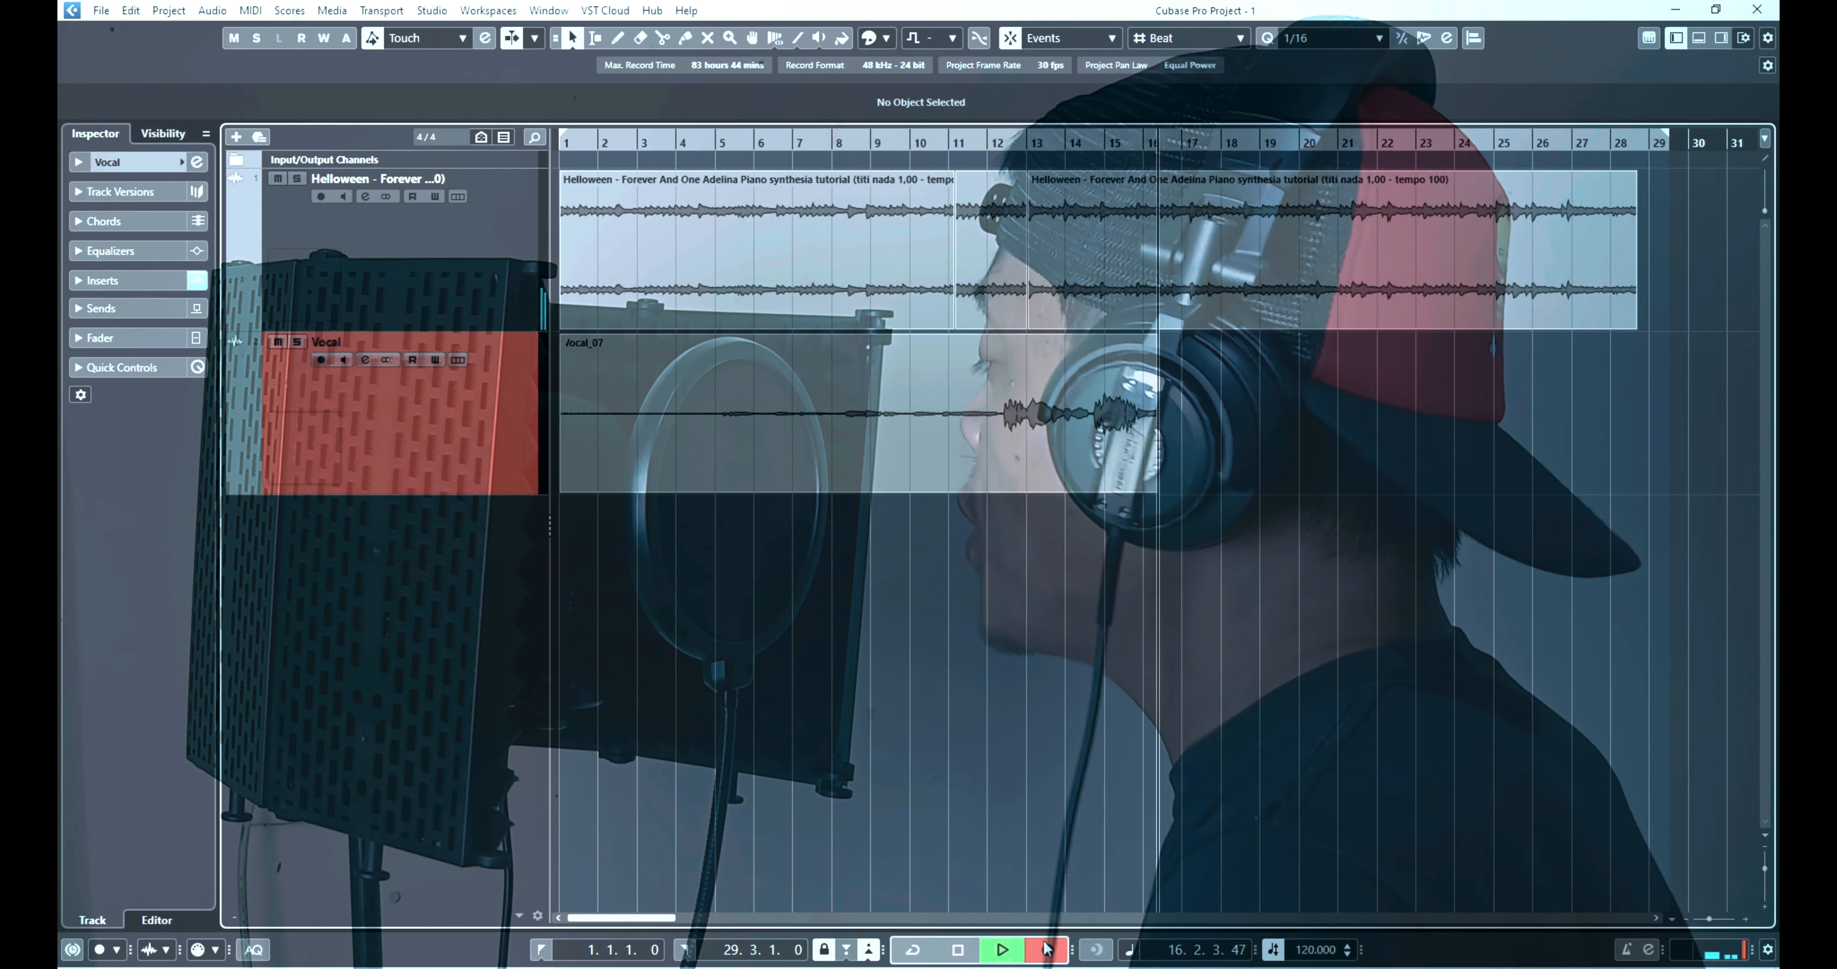
{"action": "left_click", "coordinate": [1001, 961]}
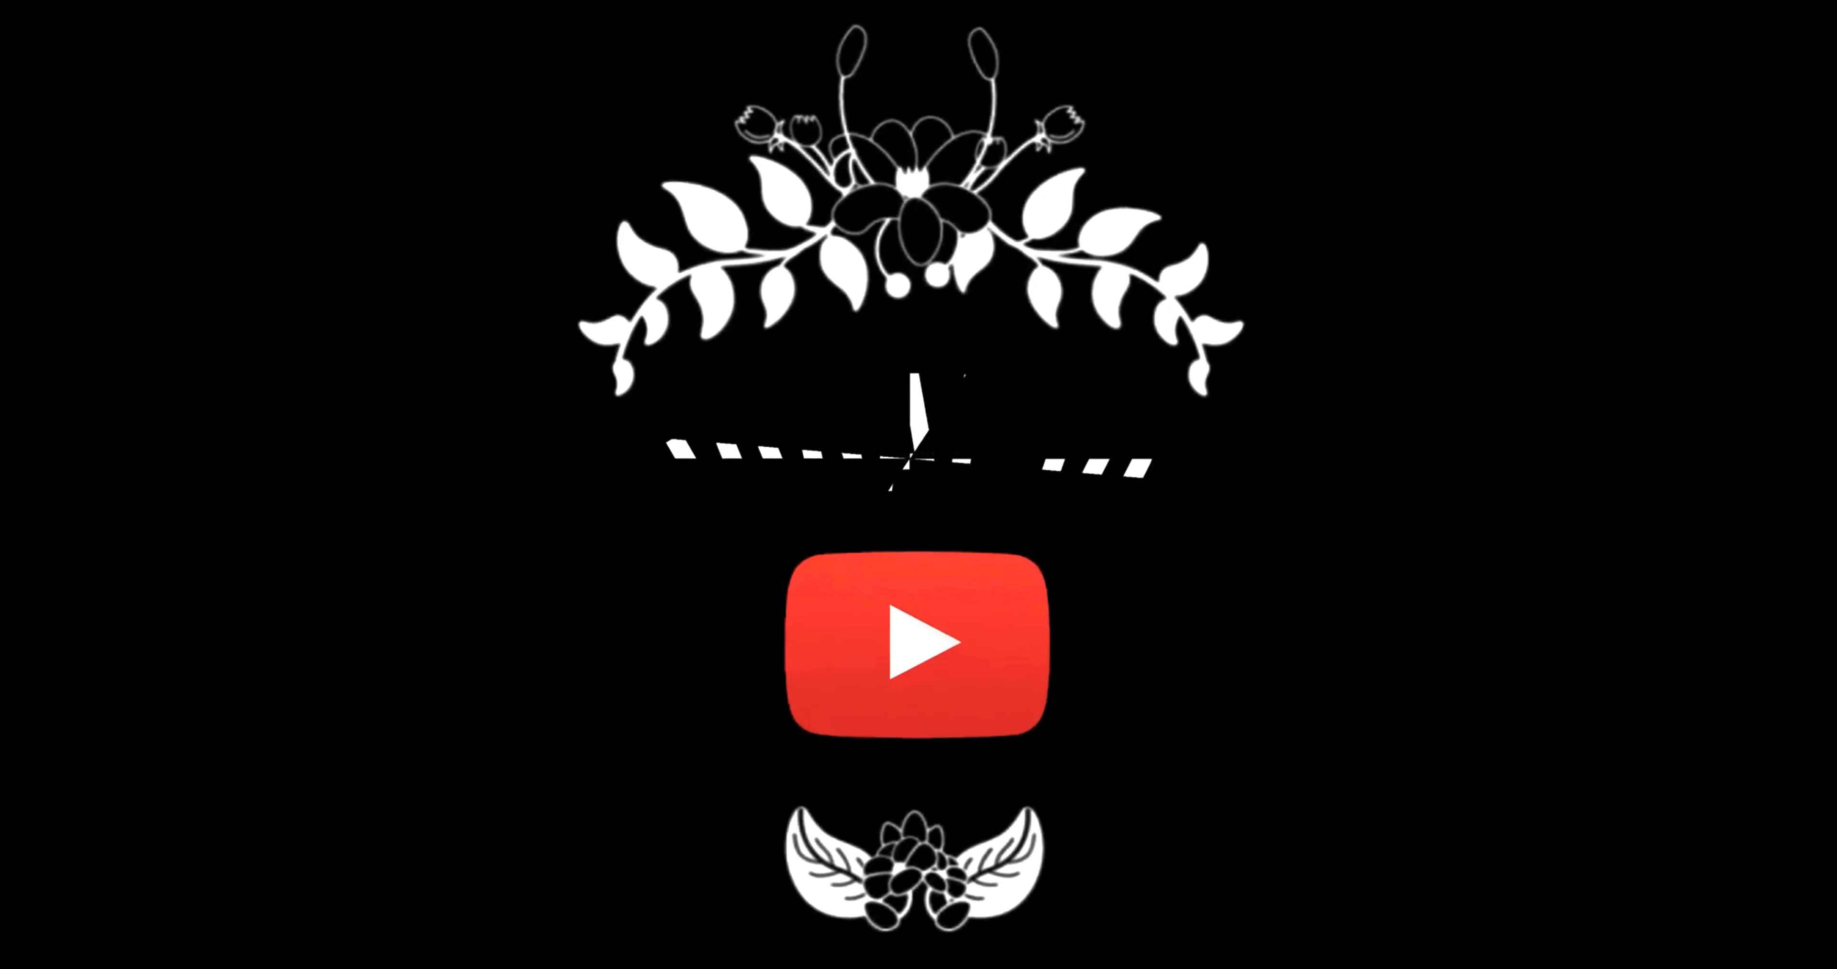
Play the outro end card's Guitar Cover preview clip, ending the Cubase session.
{"action": "left_click", "coordinate": [919, 647]}
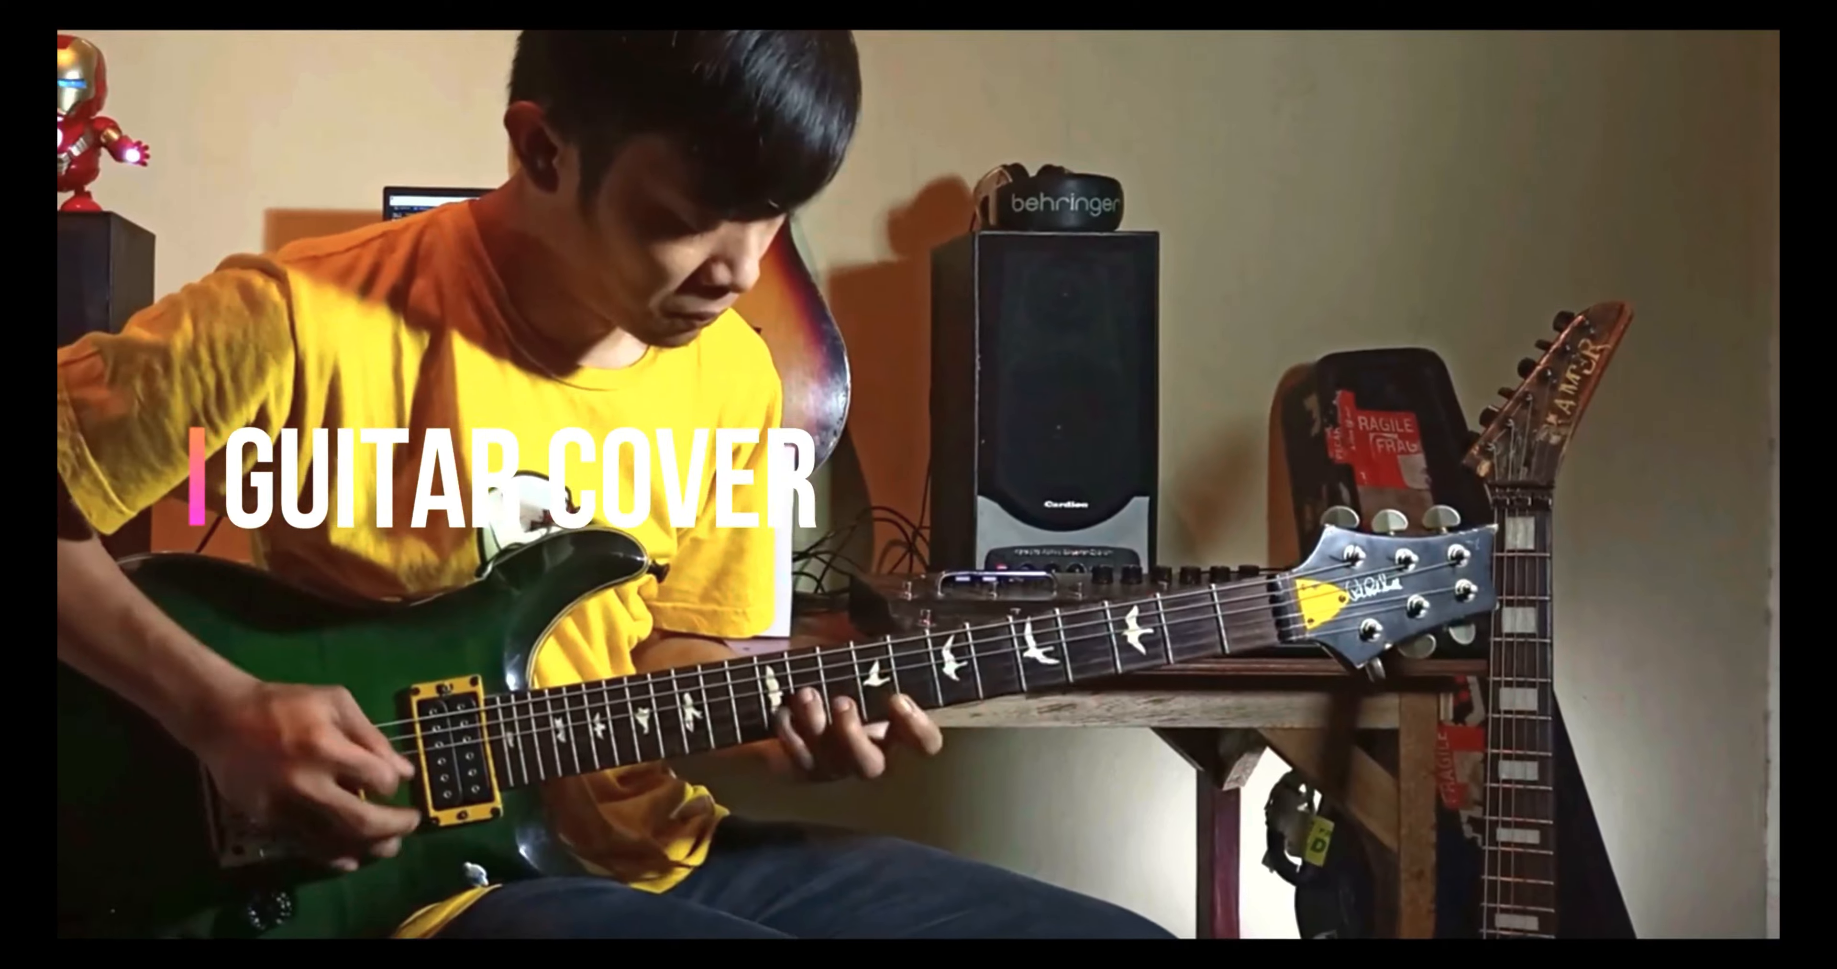